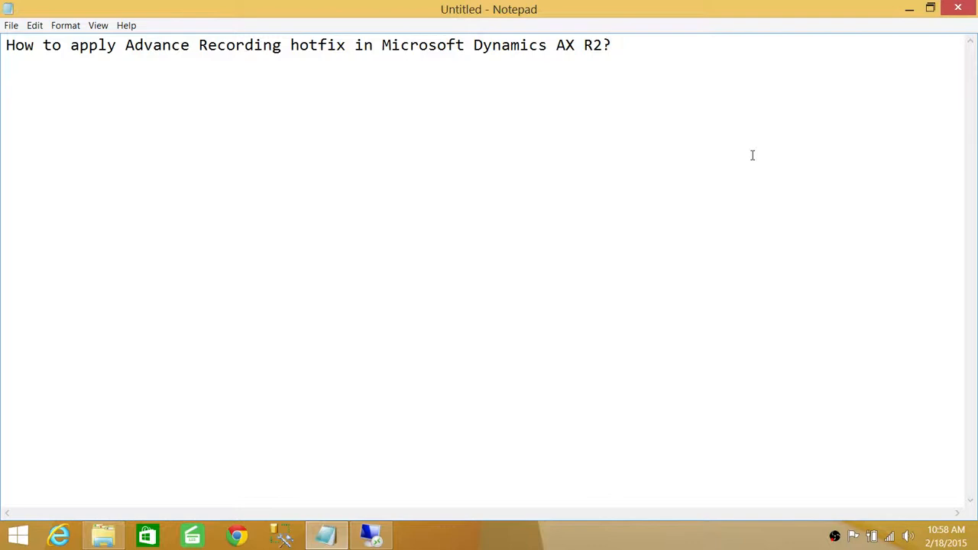
Type the numbered hotfix steps below the title, starting with '1- Download the hotfix'
left_click(610, 45)
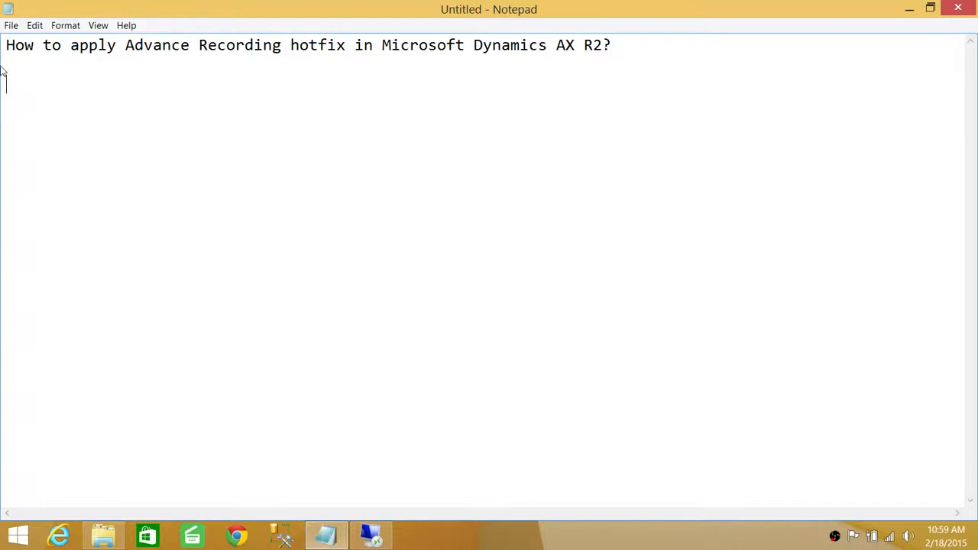
type("1- Download the hotfix")
type("6- Synch Database")
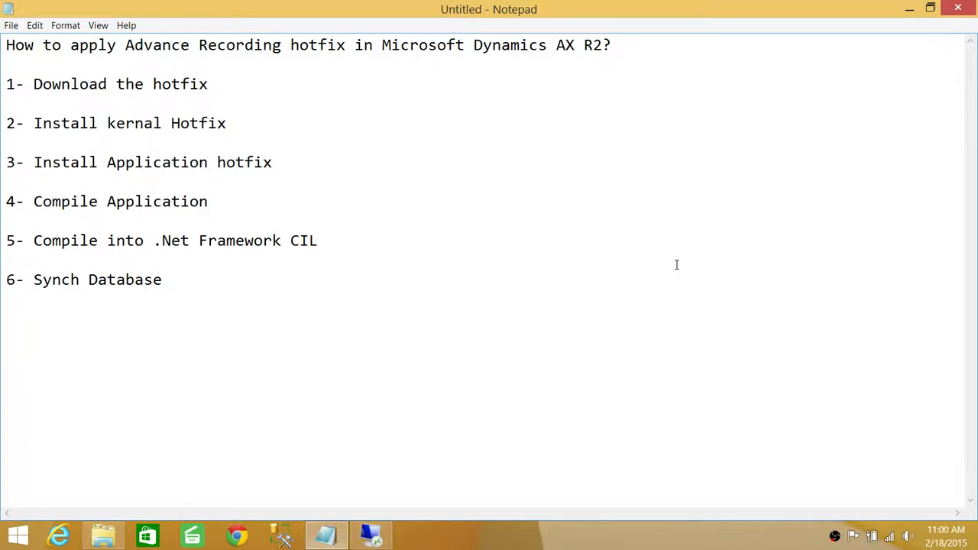
Switch over to the Dynamics AX server session
left_click(372, 534)
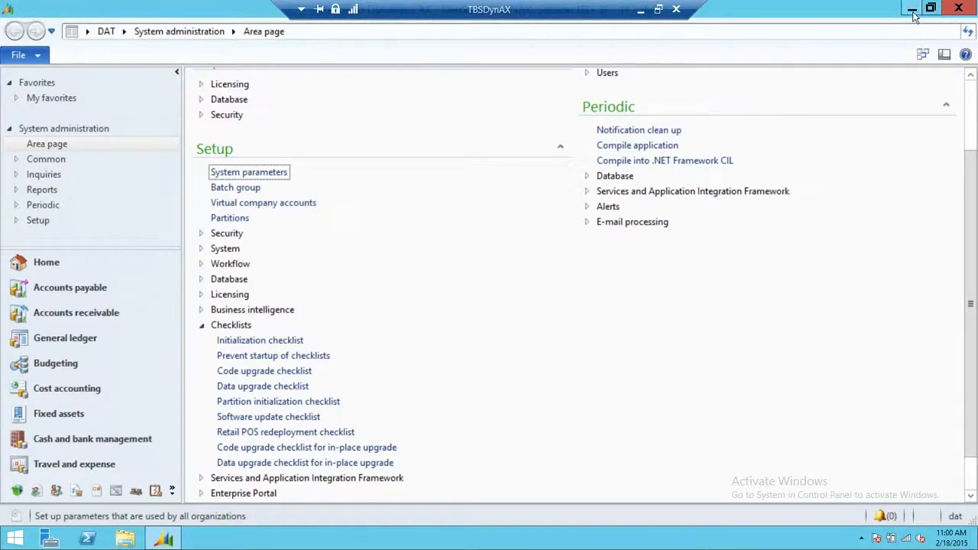
mouse_move(913, 9)
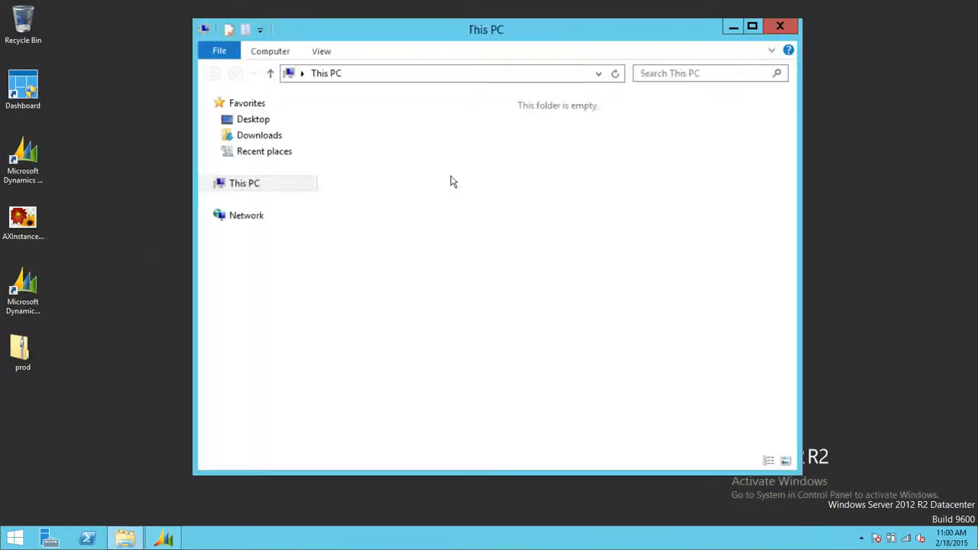
Browse This PC to Local Disk (C:) and into the DynamicsAX folder
left_click(245, 182)
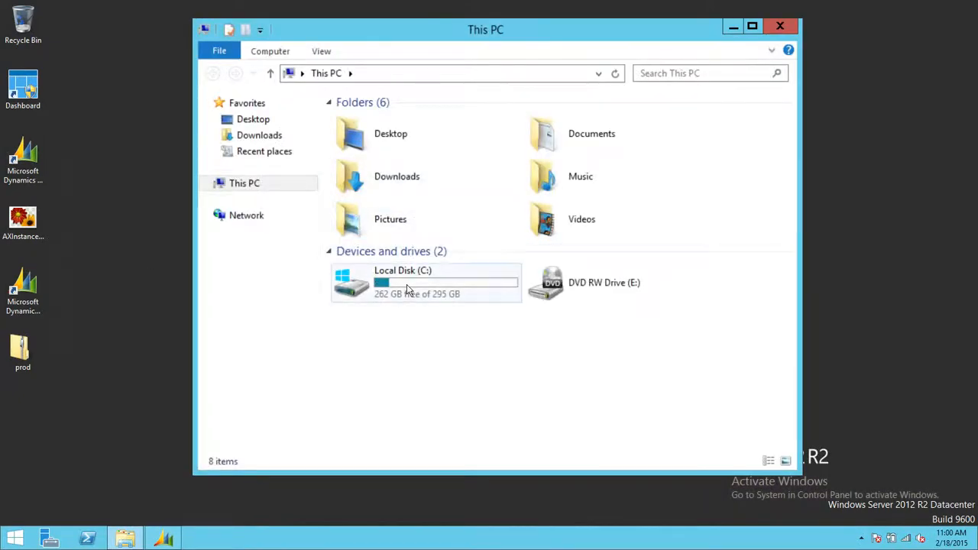
double_click(403, 282)
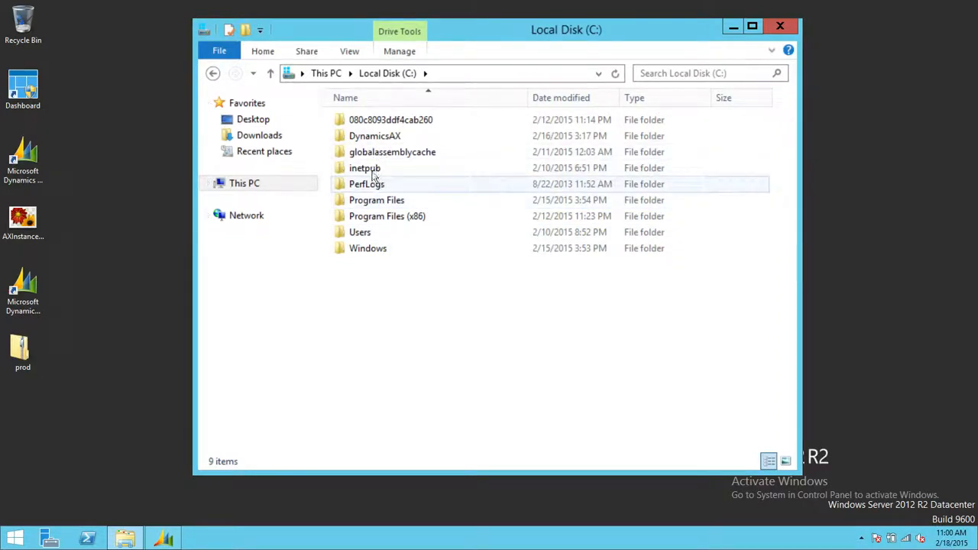
double_click(375, 135)
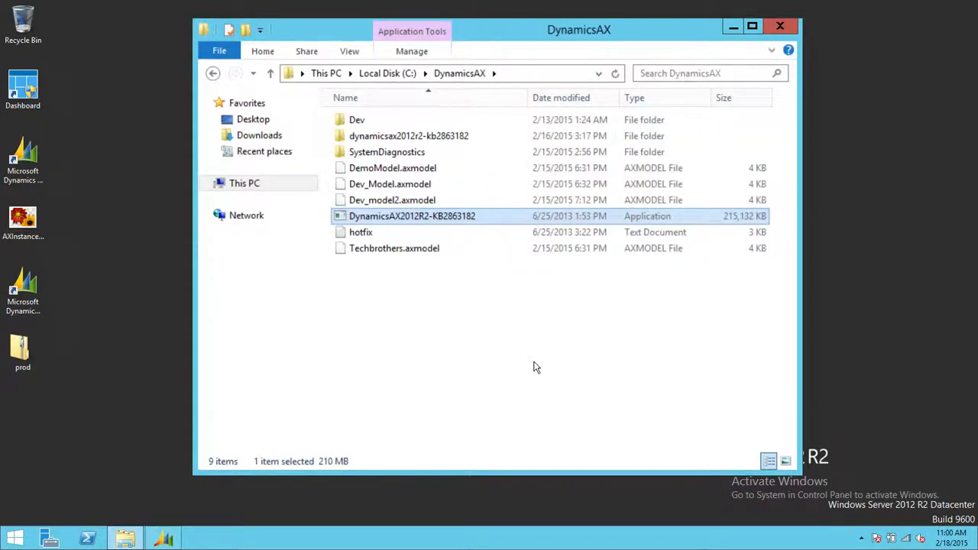
mouse_move(457, 220)
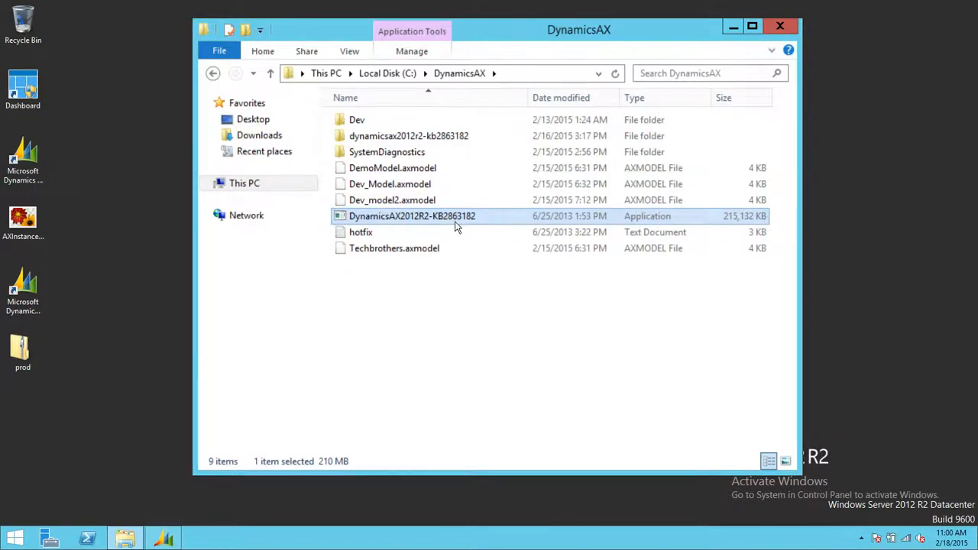
mouse_move(466, 347)
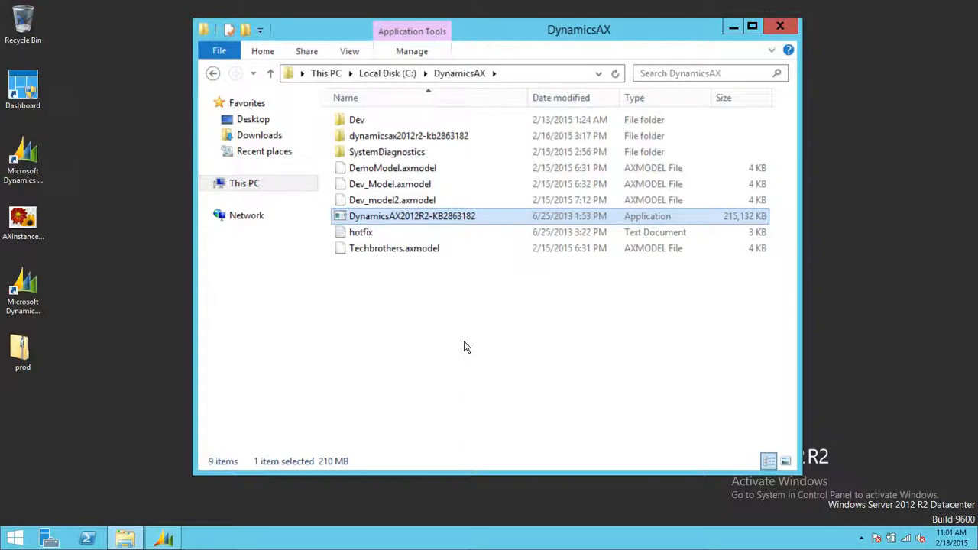
mouse_move(329, 341)
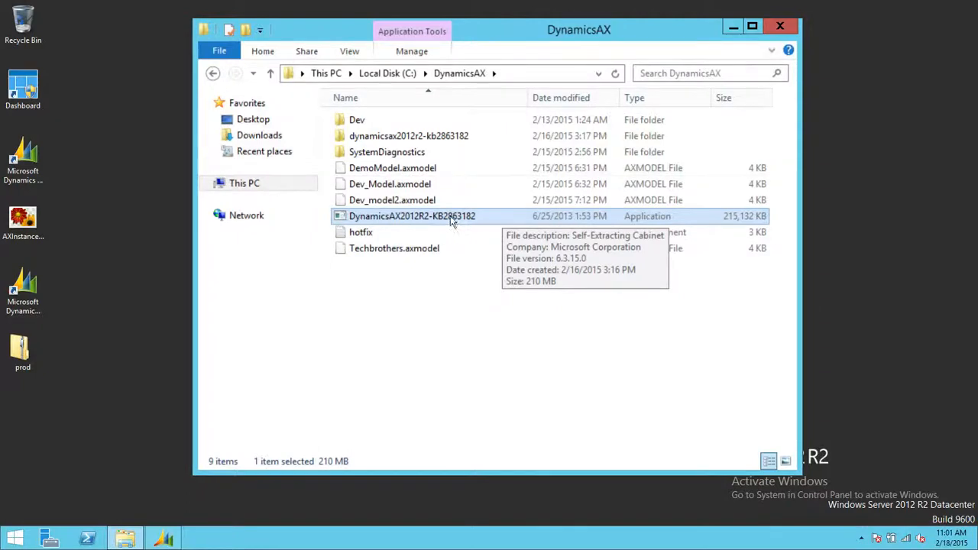
mouse_move(391, 151)
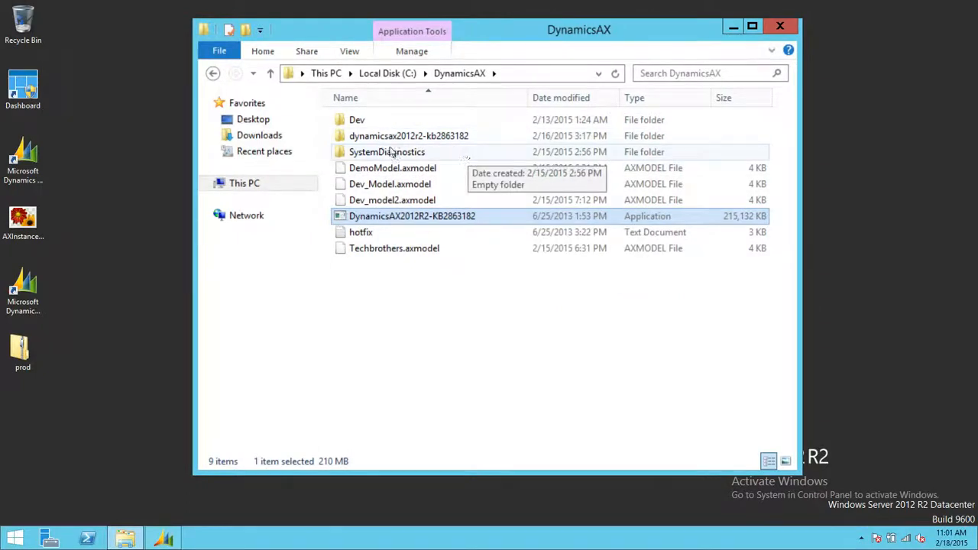
mouse_move(428, 221)
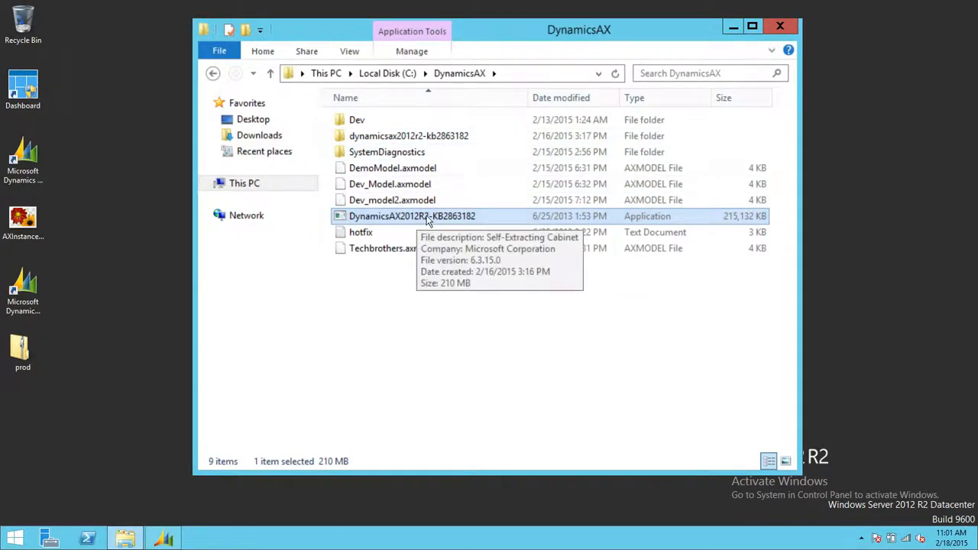
mouse_move(409, 135)
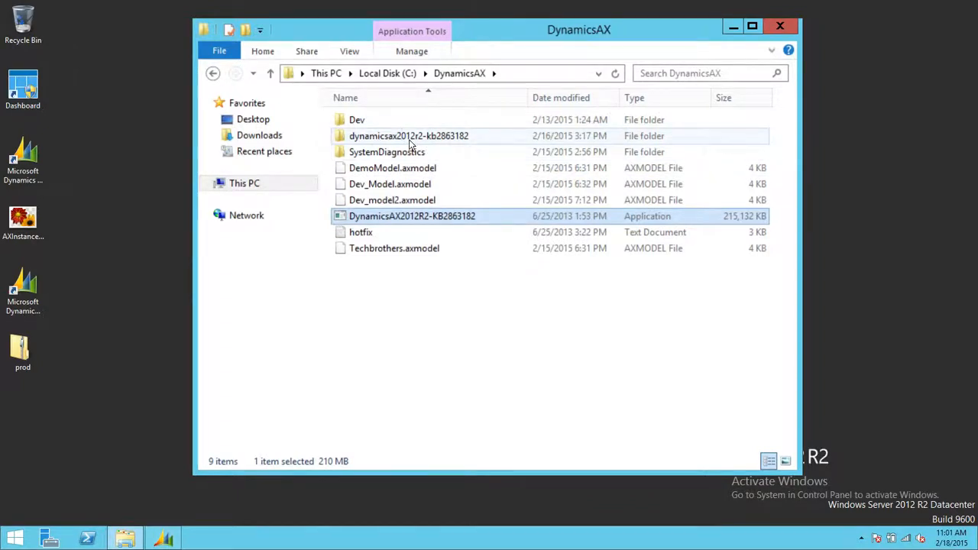
Open dynamicsax2012r2-kb2863182, then its kernel folder holding axupdate
double_click(408, 135)
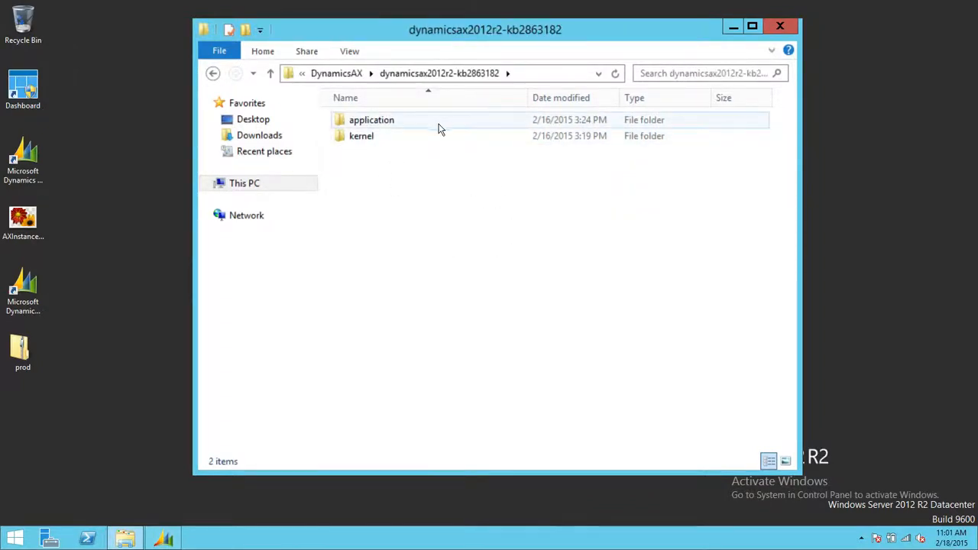
mouse_move(413, 126)
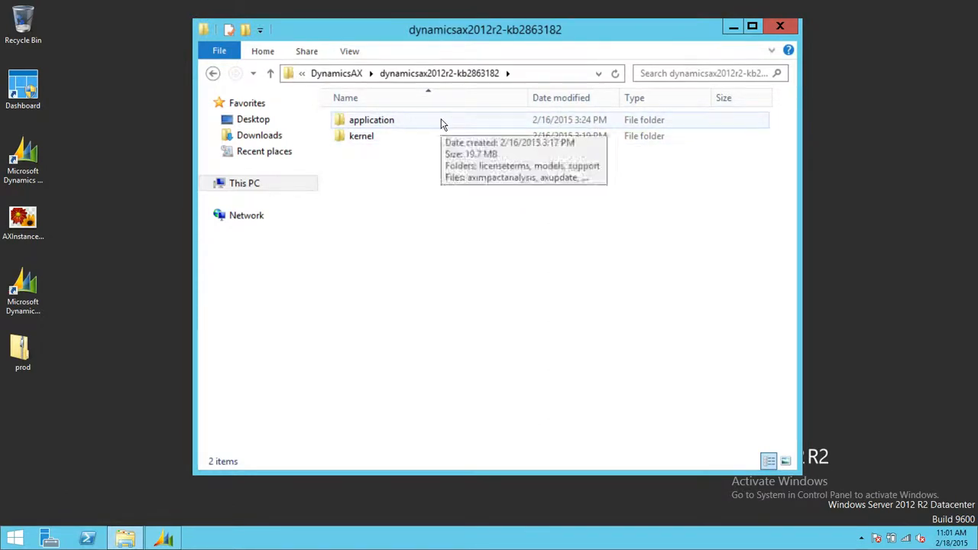
mouse_move(374, 161)
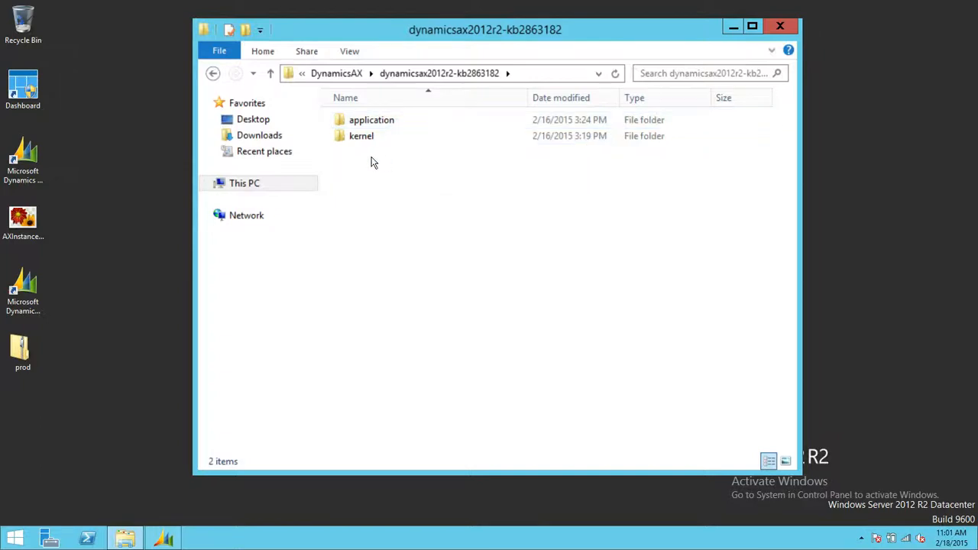
left_click(361, 136)
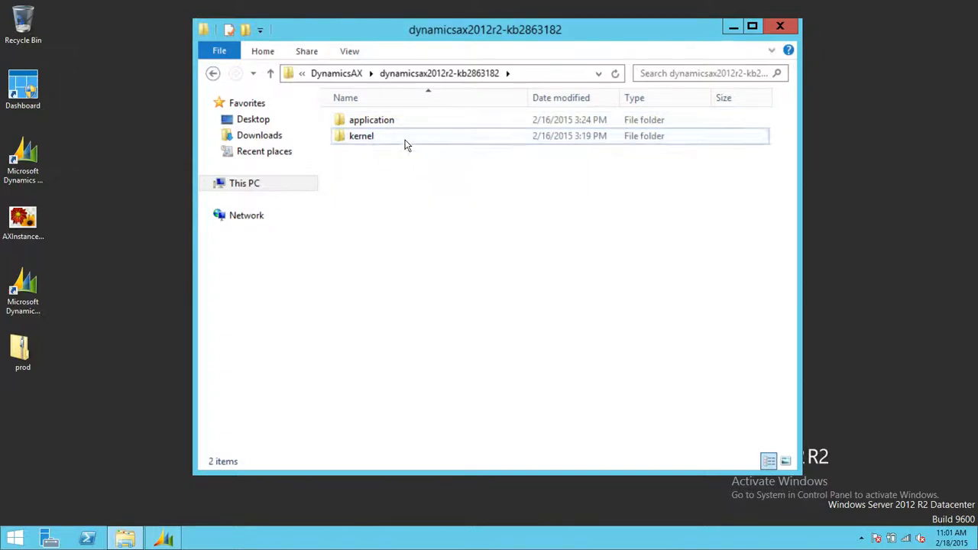
double_click(360, 135)
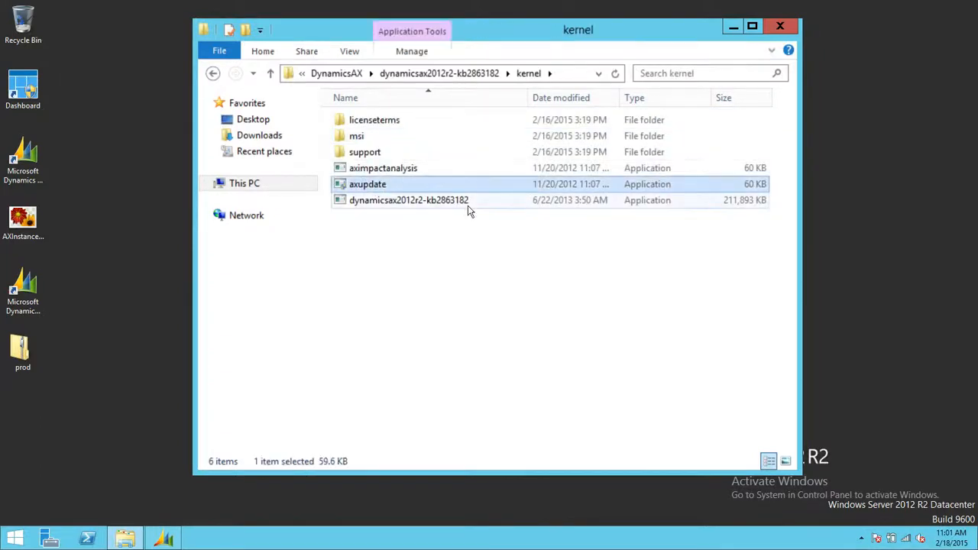
mouse_move(418, 188)
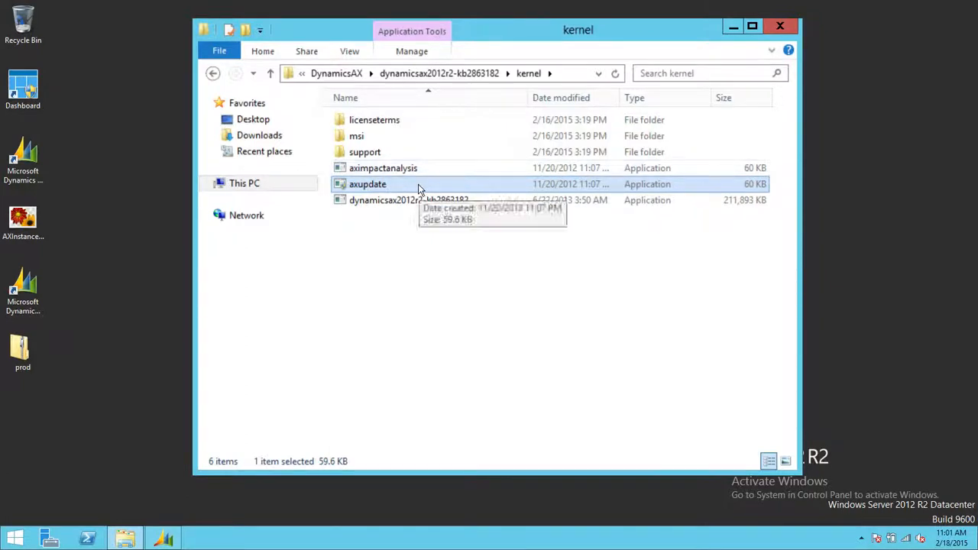
mouse_move(494, 236)
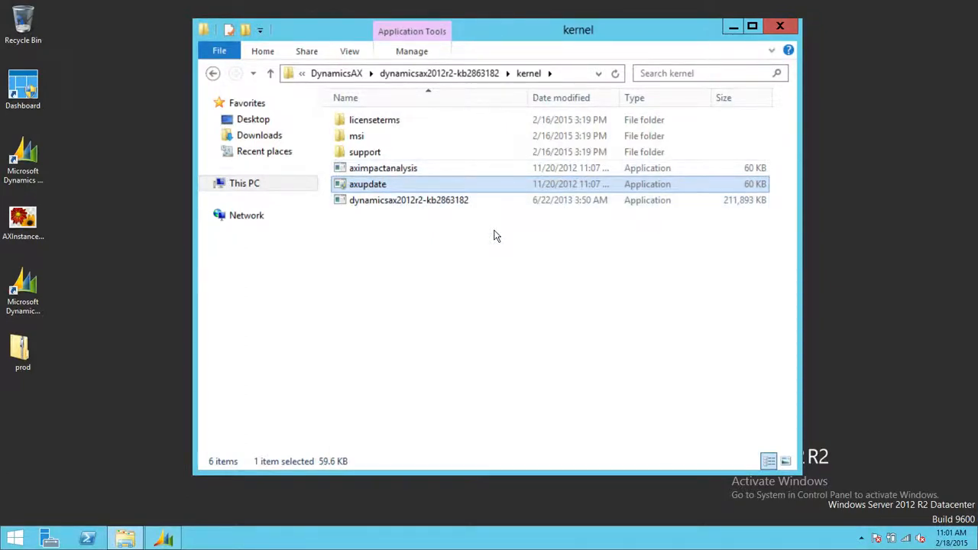
mouse_move(382, 197)
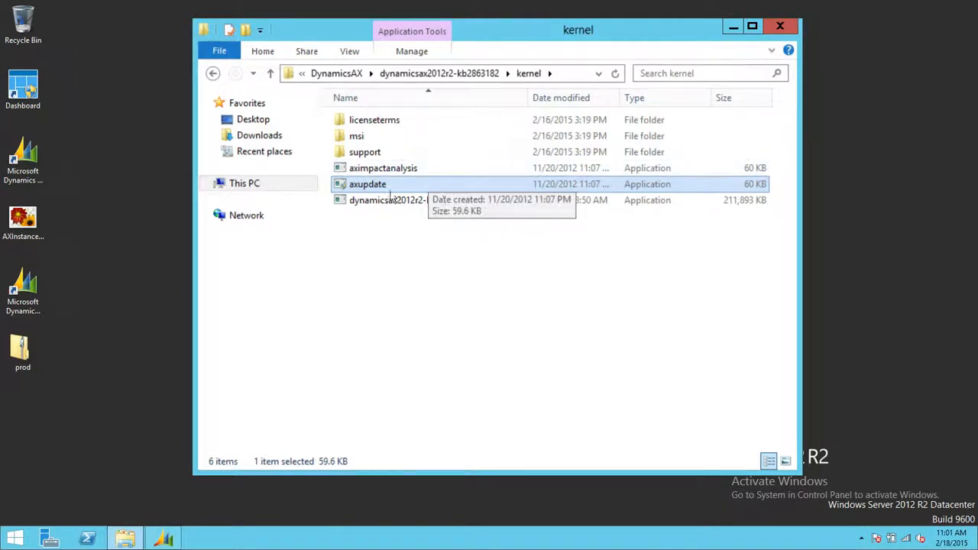
mouse_move(241, 209)
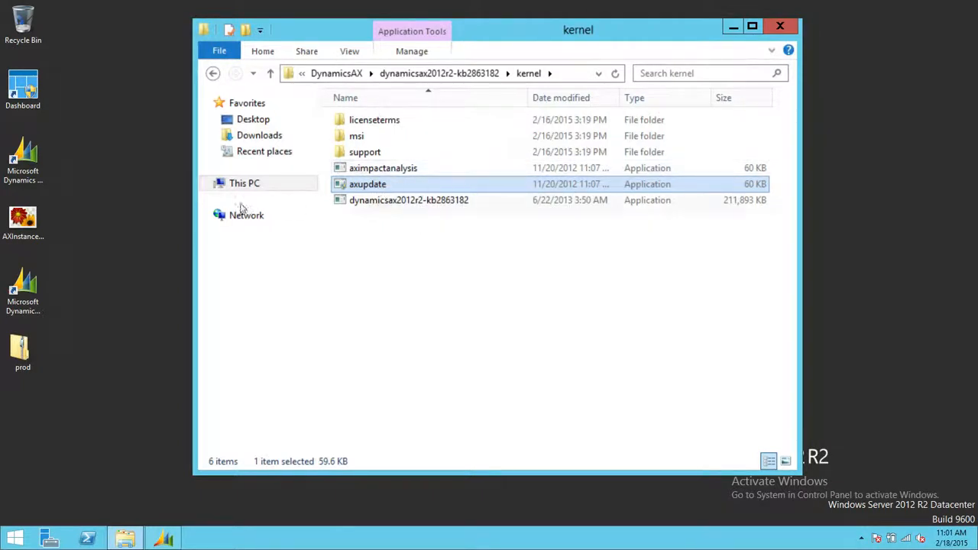
mouse_move(65, 186)
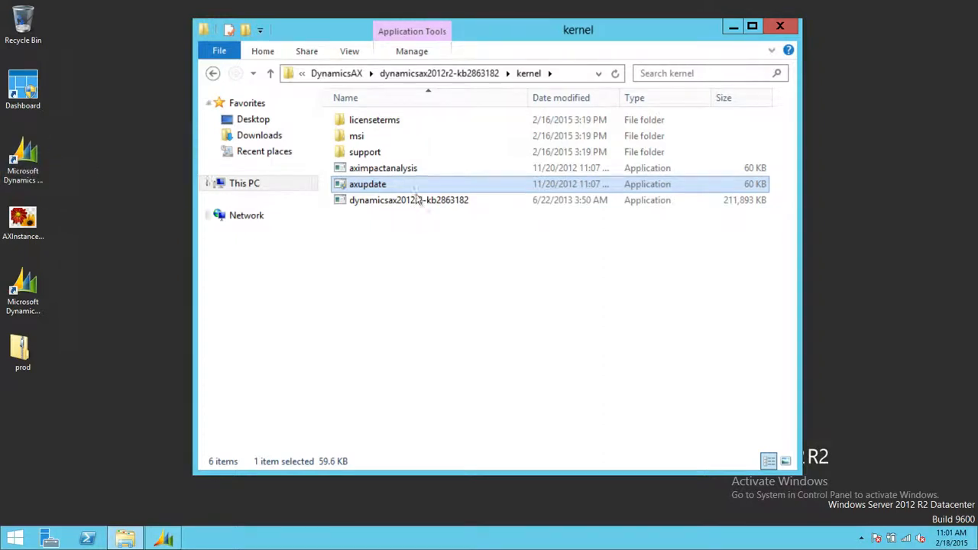
mouse_move(411, 236)
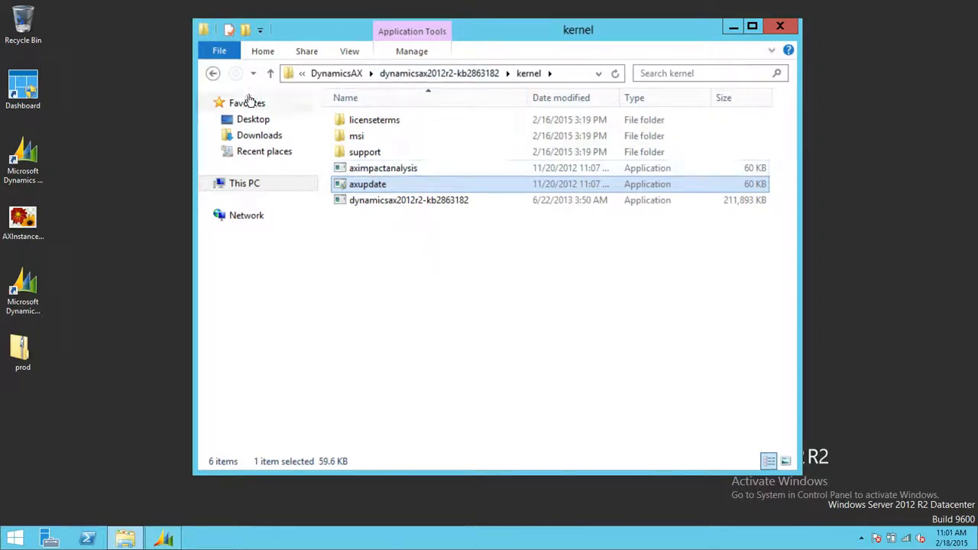
left_click(270, 72)
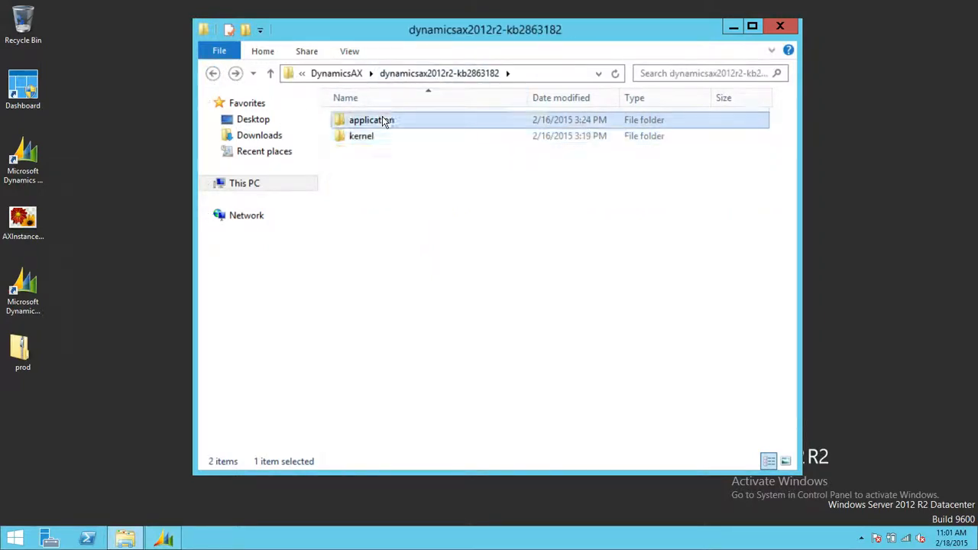
double_click(371, 120)
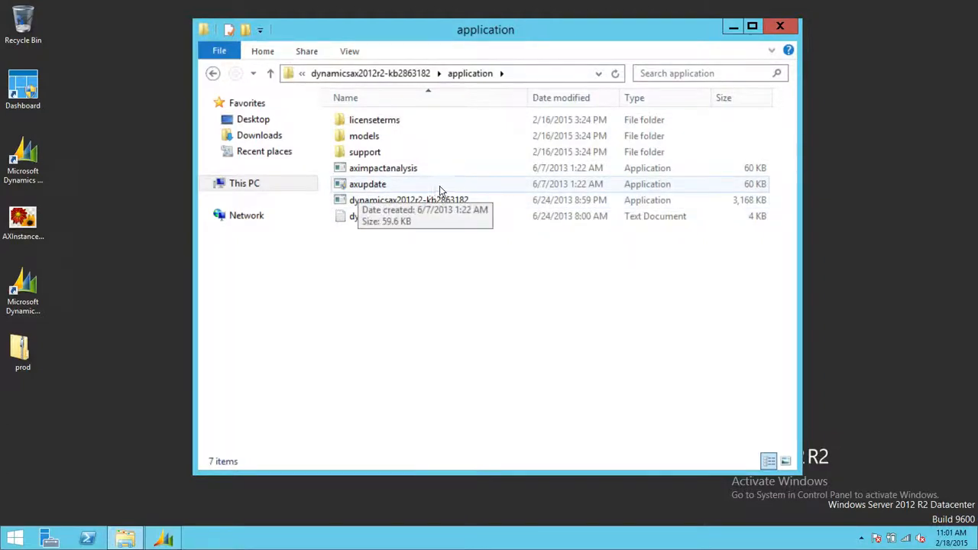
mouse_move(416, 187)
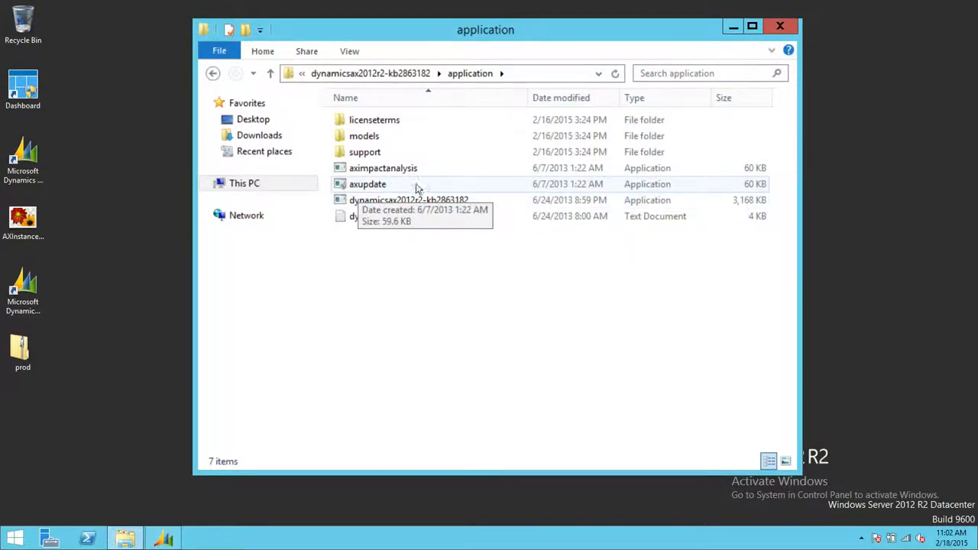
mouse_move(351, 199)
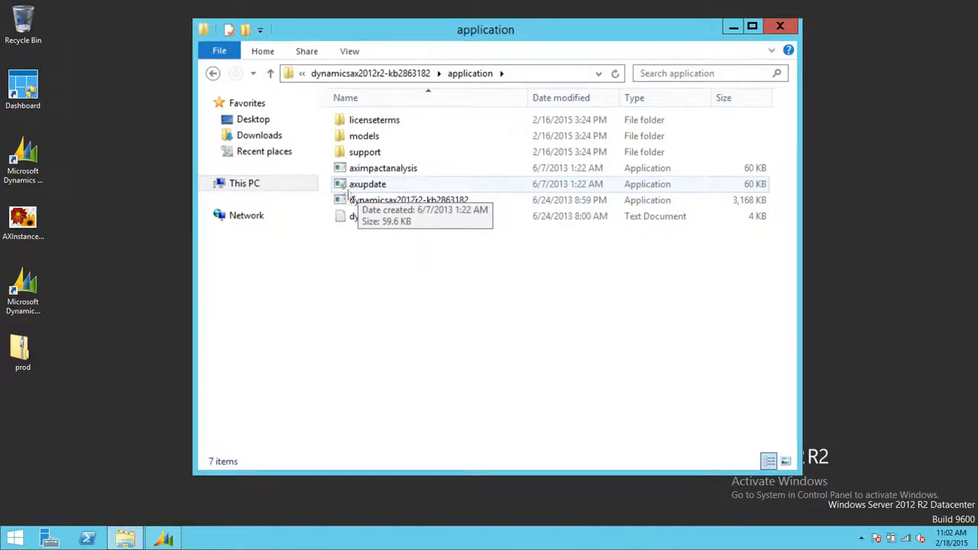
mouse_move(408, 189)
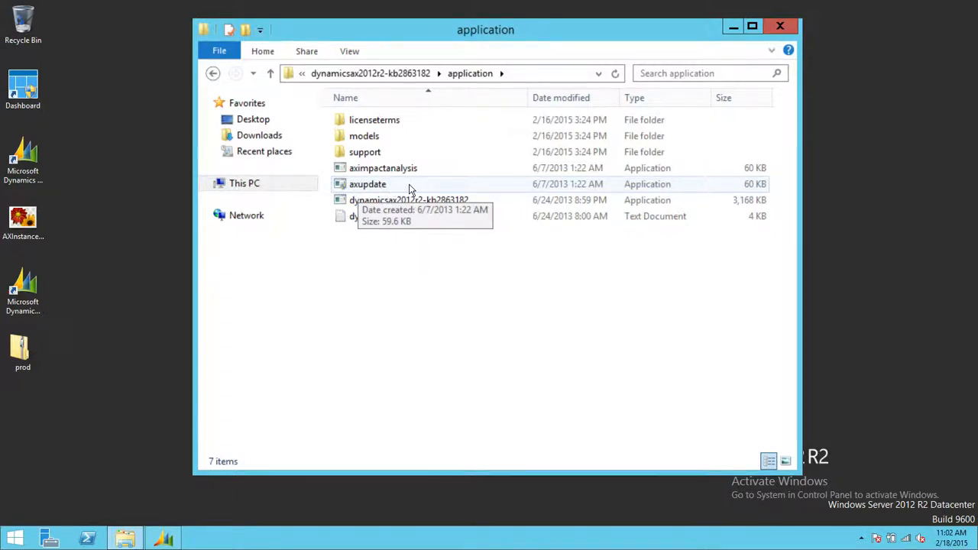
mouse_move(432, 185)
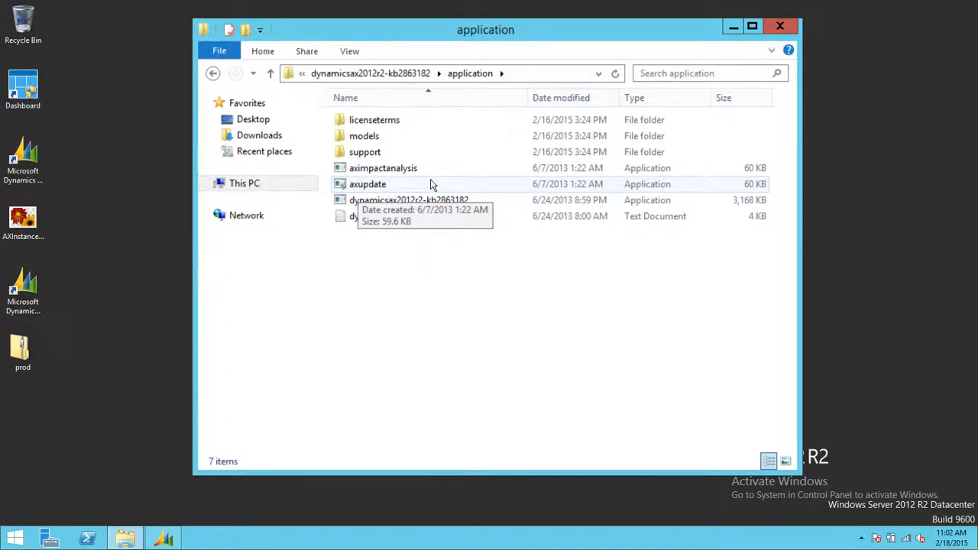
mouse_move(537, 231)
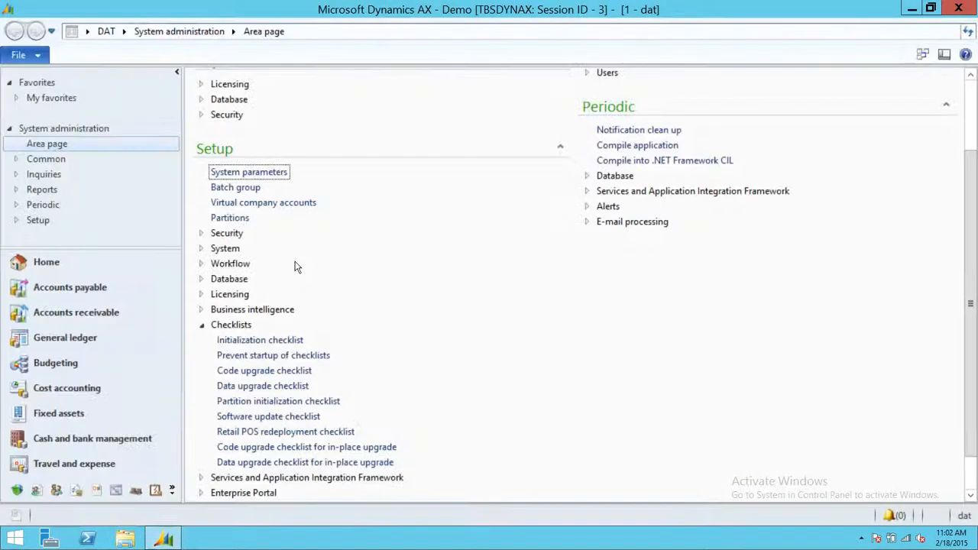
mouse_move(395, 105)
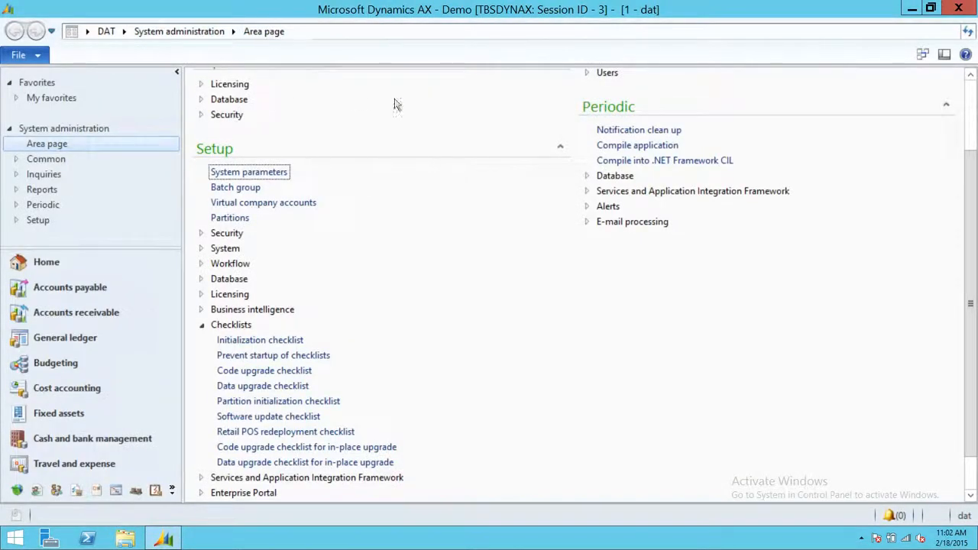
mouse_move(637, 145)
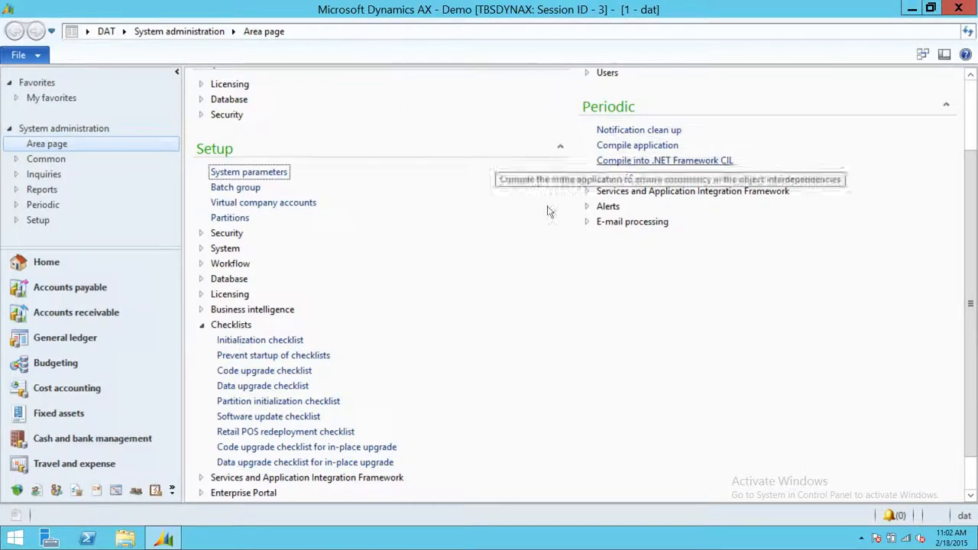
mouse_move(279, 329)
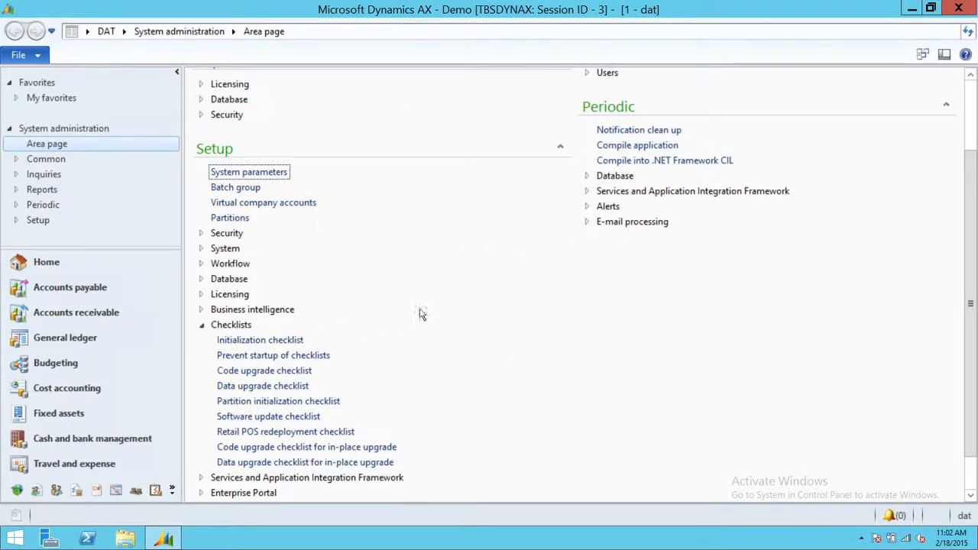
mouse_move(429, 321)
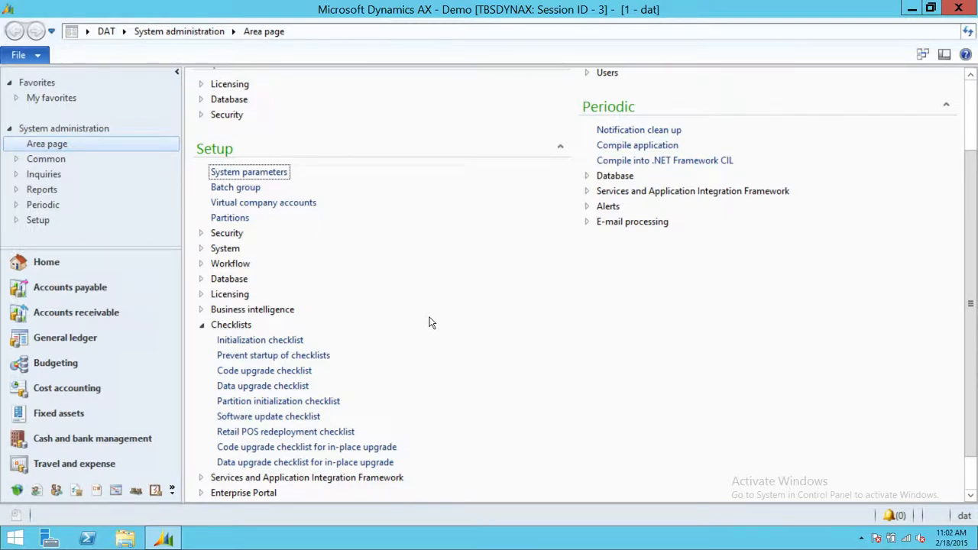
mouse_move(259, 340)
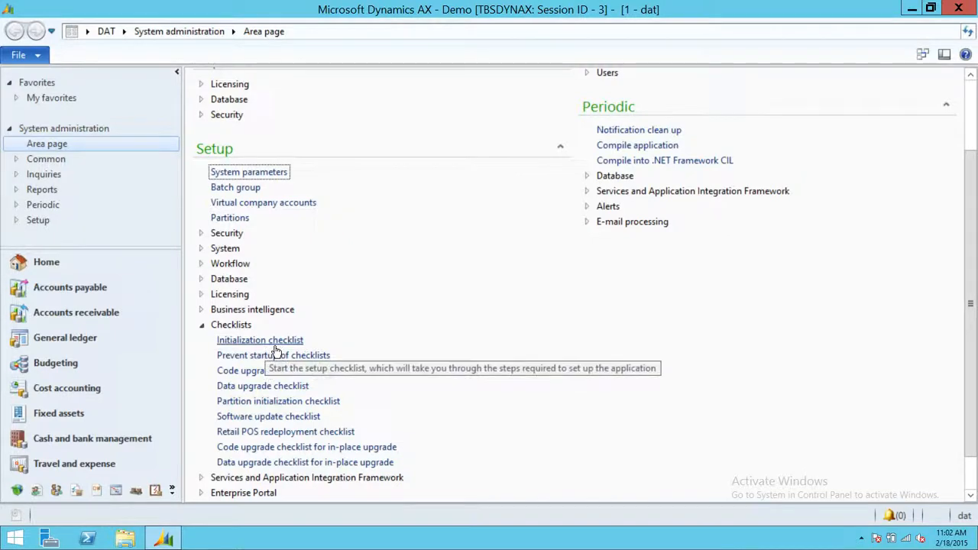
mouse_move(279, 351)
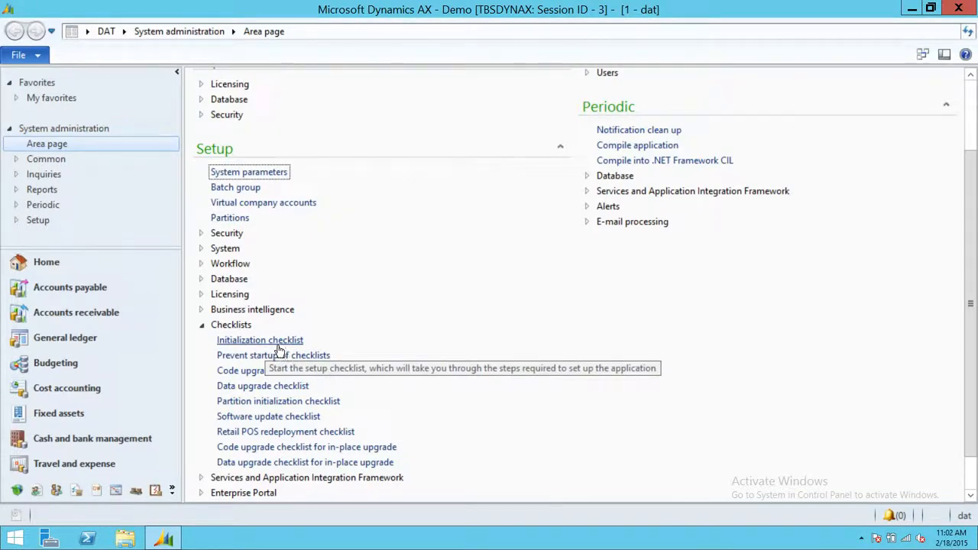
mouse_move(531, 212)
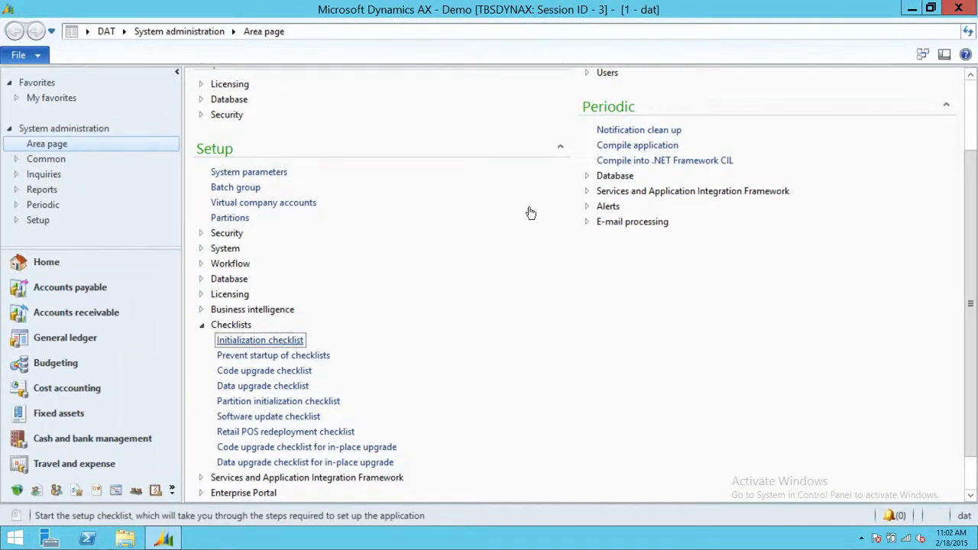
Open the Initialization checklist and expand Prepare initialization to show Compile application and CIL
left_click(260, 340)
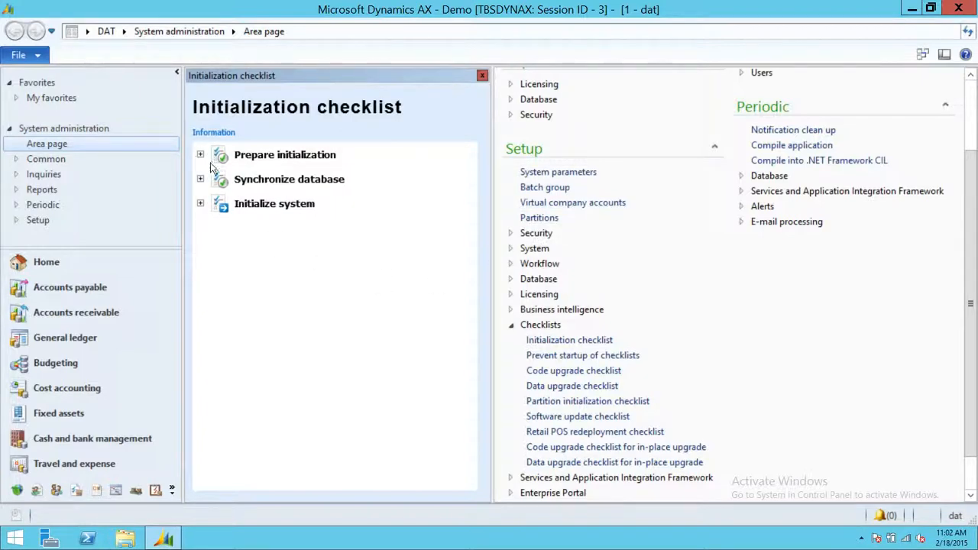
left_click(200, 154)
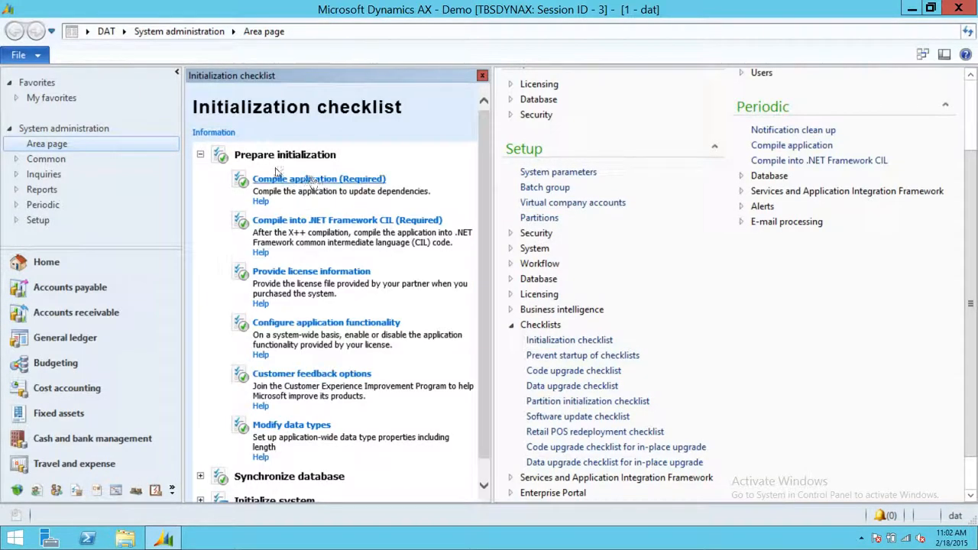
mouse_move(360, 165)
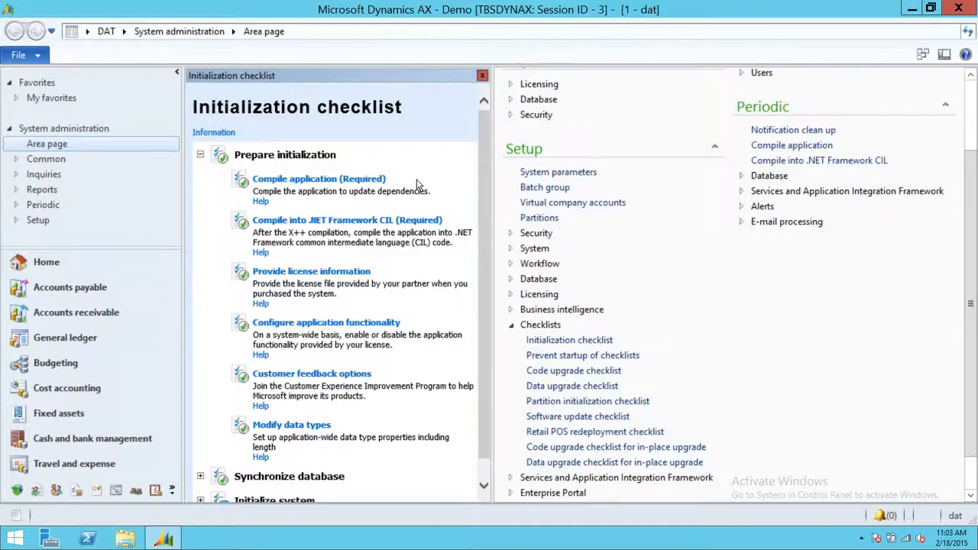
mouse_move(413, 179)
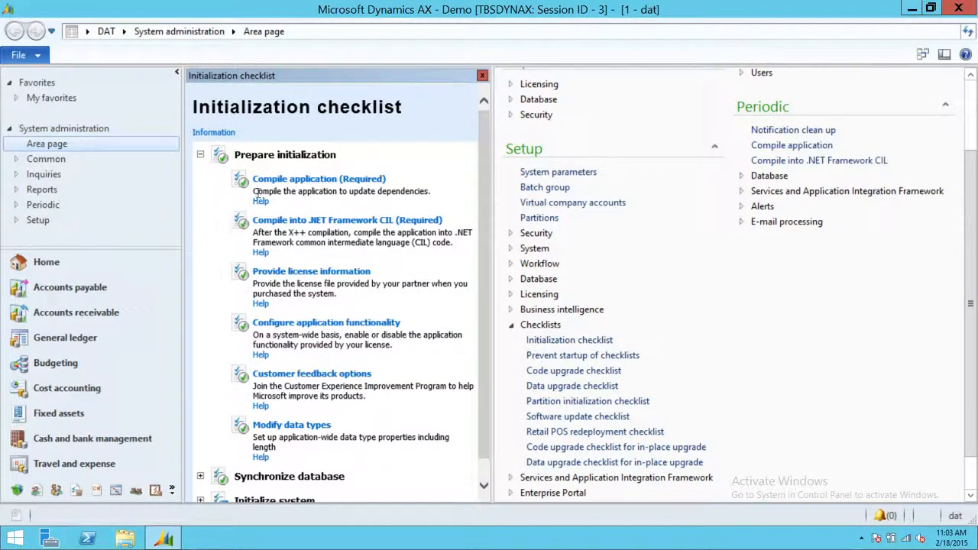
mouse_move(420, 178)
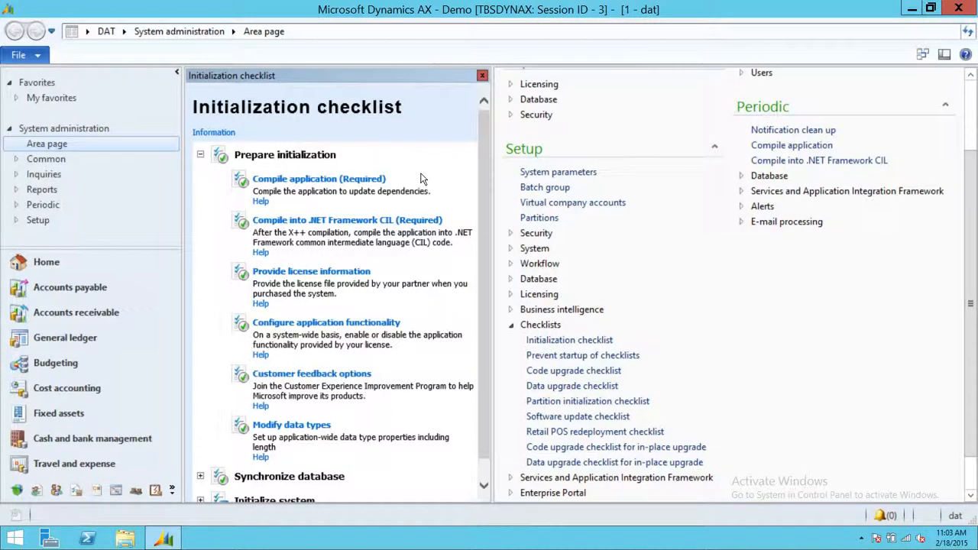
mouse_move(245, 239)
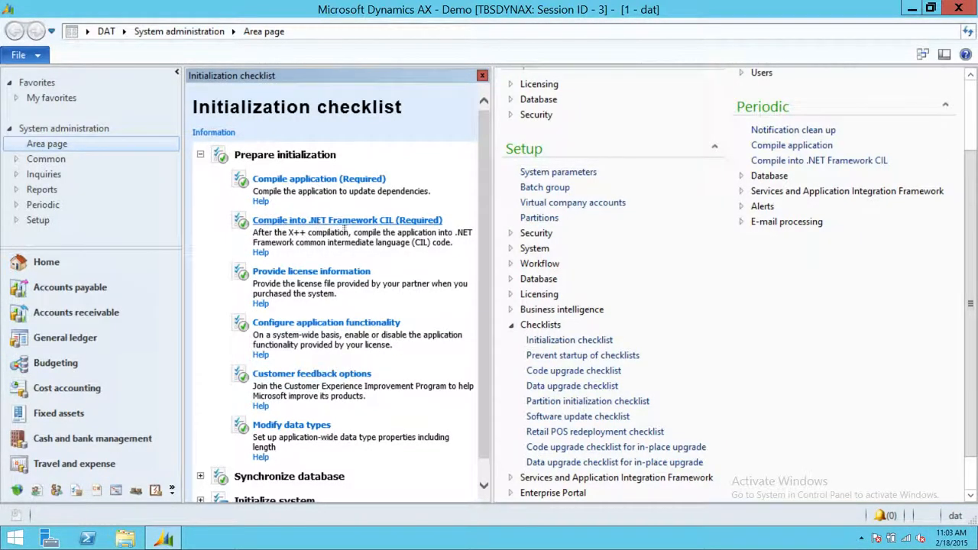
mouse_move(466, 219)
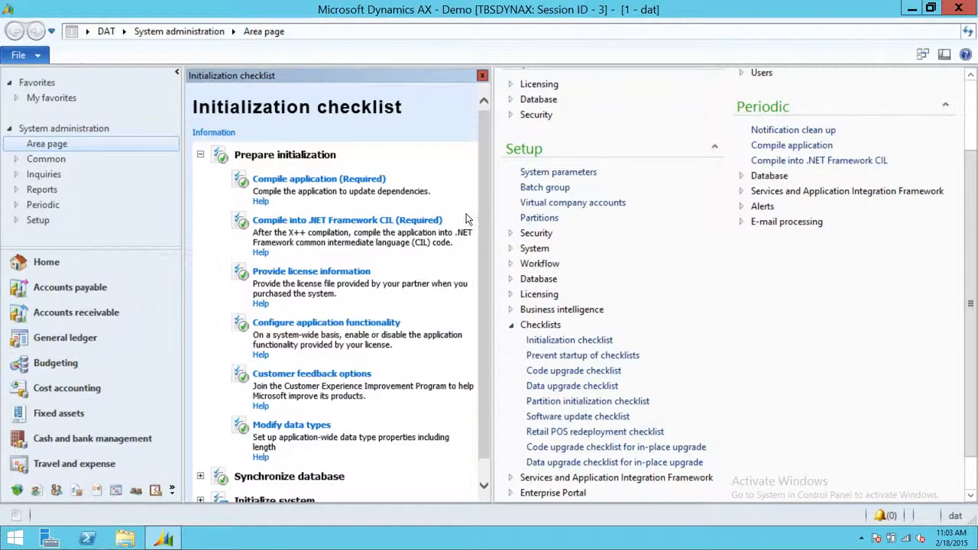
mouse_move(205, 145)
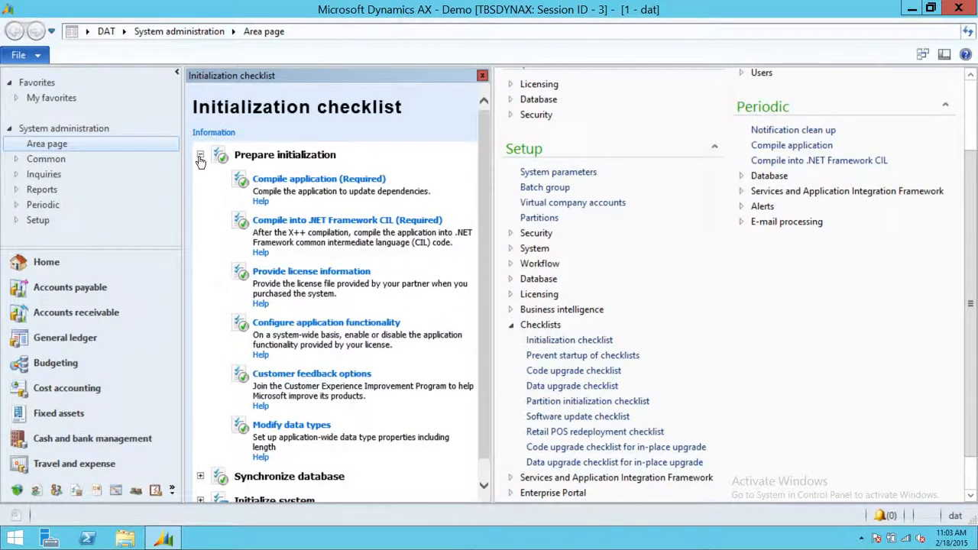
Collapse Prepare initialization, then expand and collapse Synchronize database to review its task
left_click(200, 154)
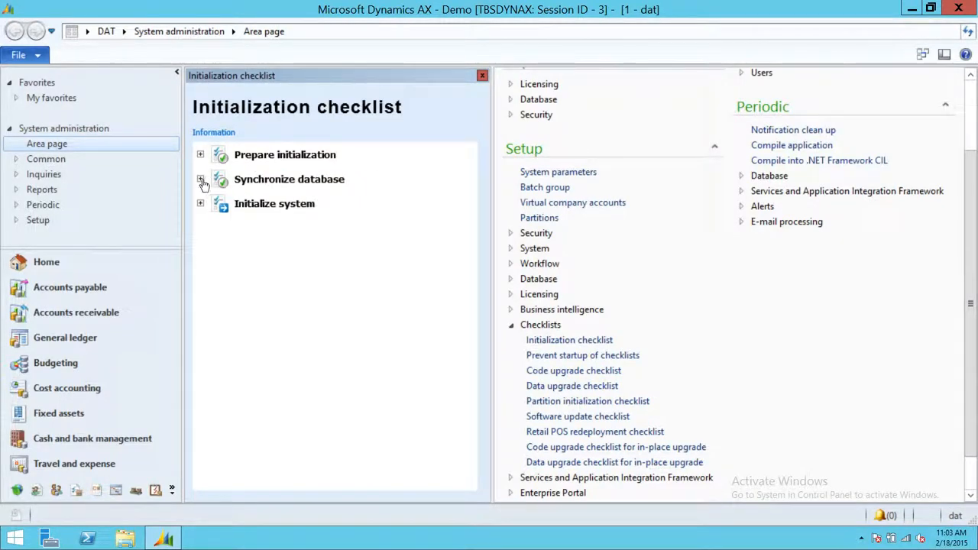
left_click(200, 178)
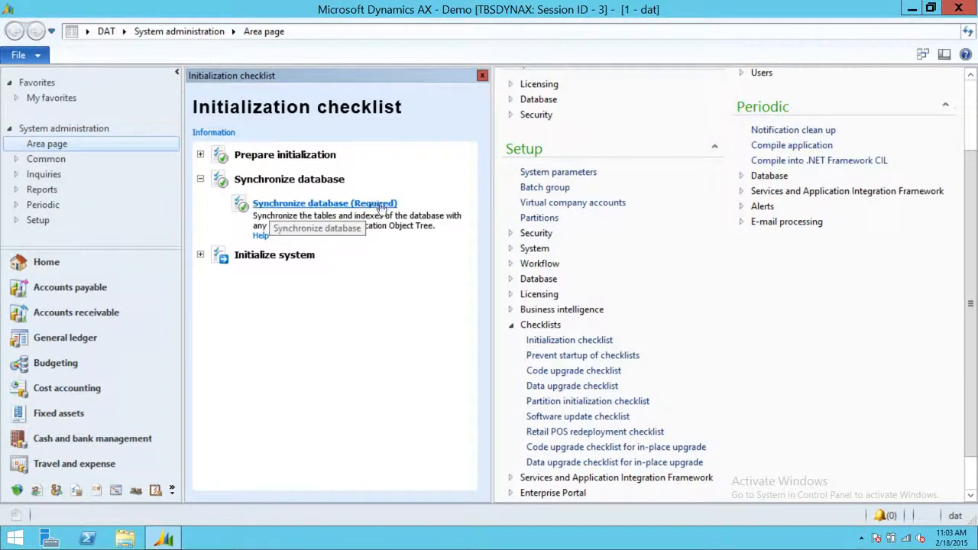
mouse_move(445, 133)
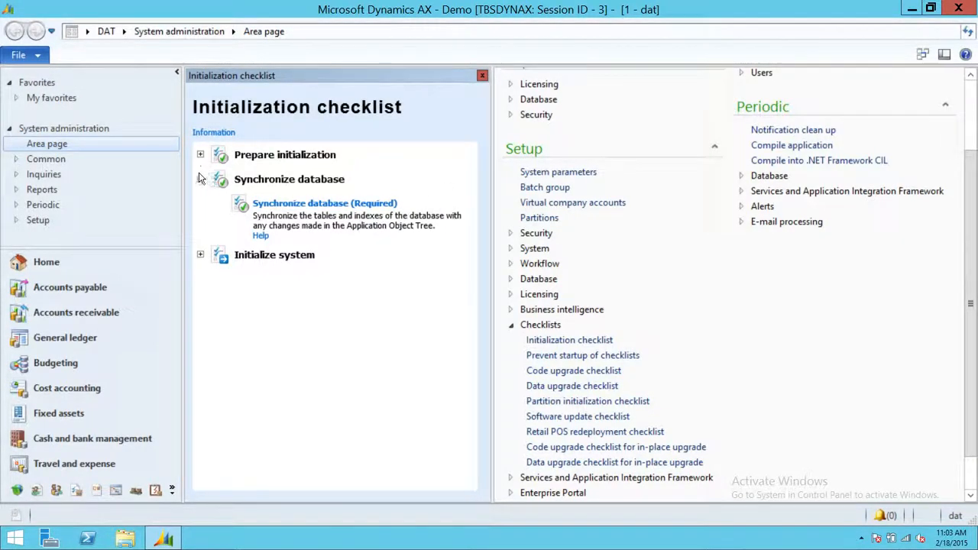
left_click(200, 179)
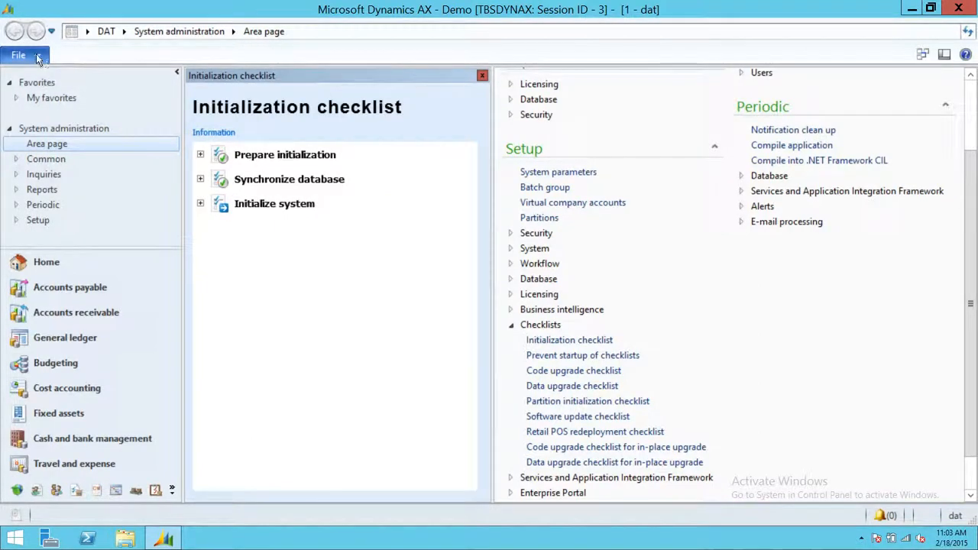
Launch Task recorder from the File > Tools menu
left_click(17, 54)
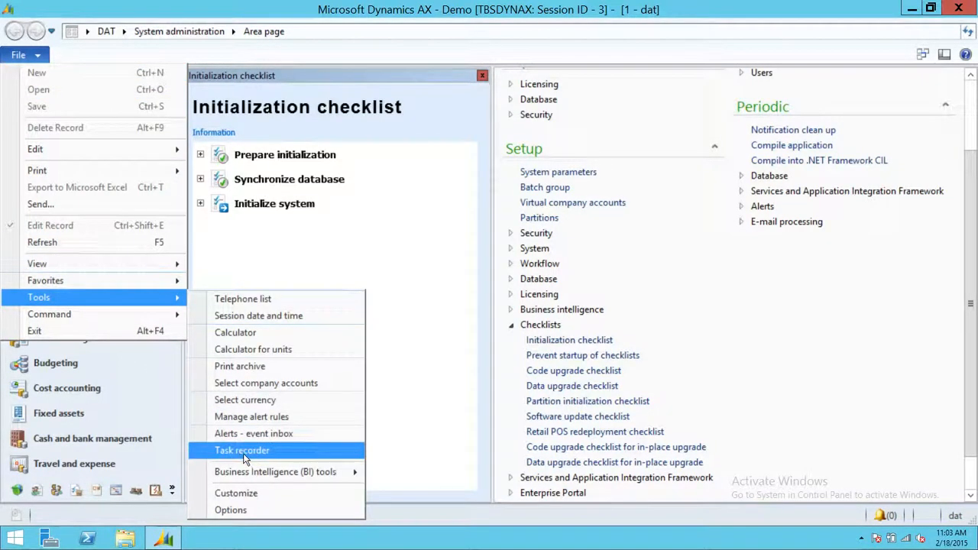
left_click(242, 449)
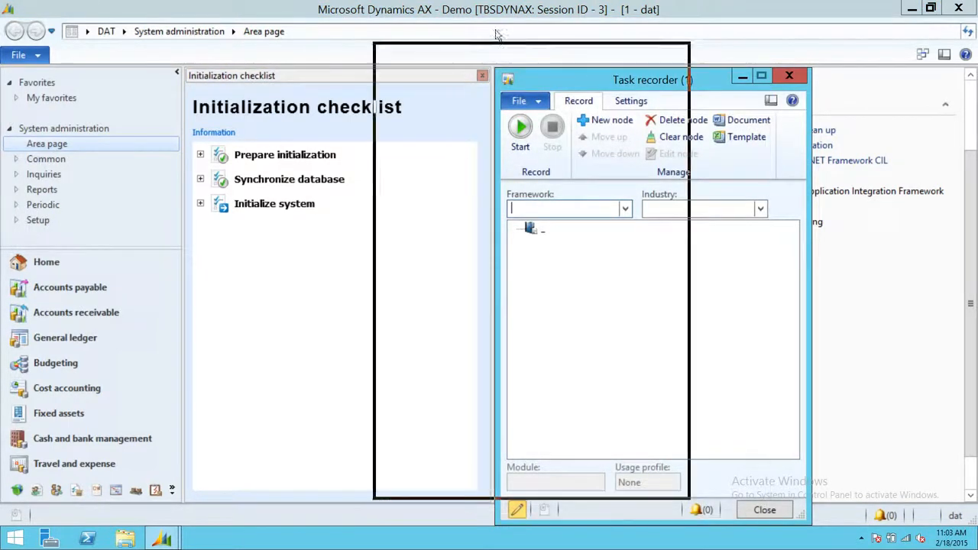
Drag the Task recorder window up and left over the initialization checklist
left_click_drag(652, 80, 458, 29)
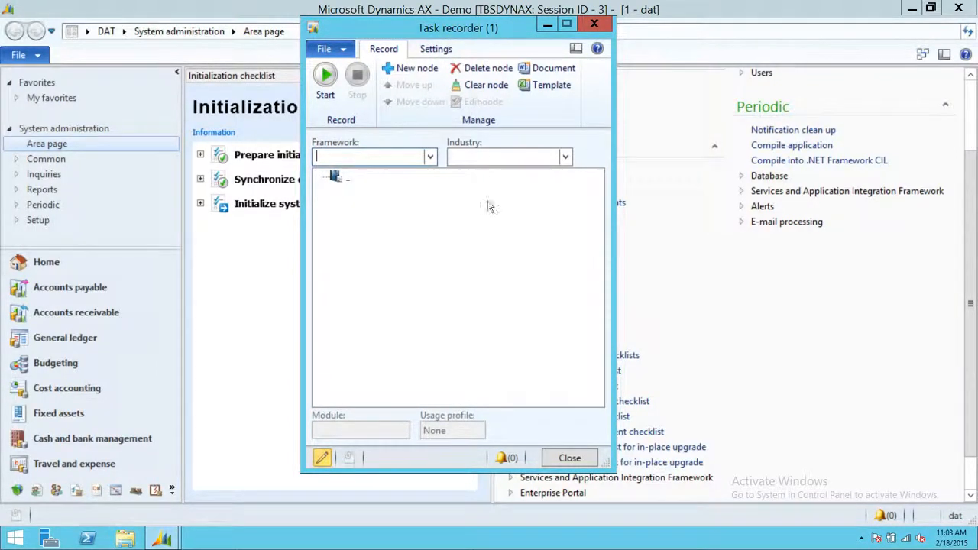
mouse_move(489, 227)
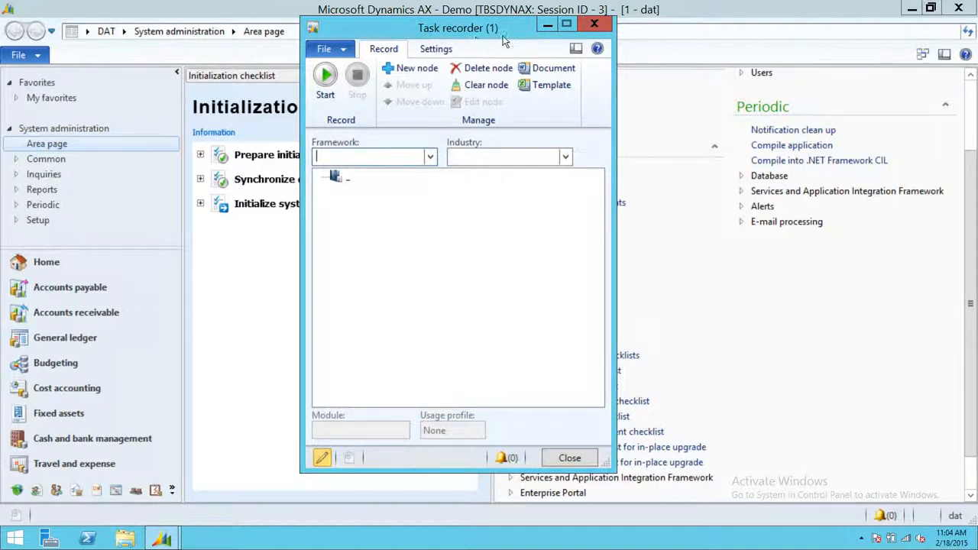
mouse_move(520, 37)
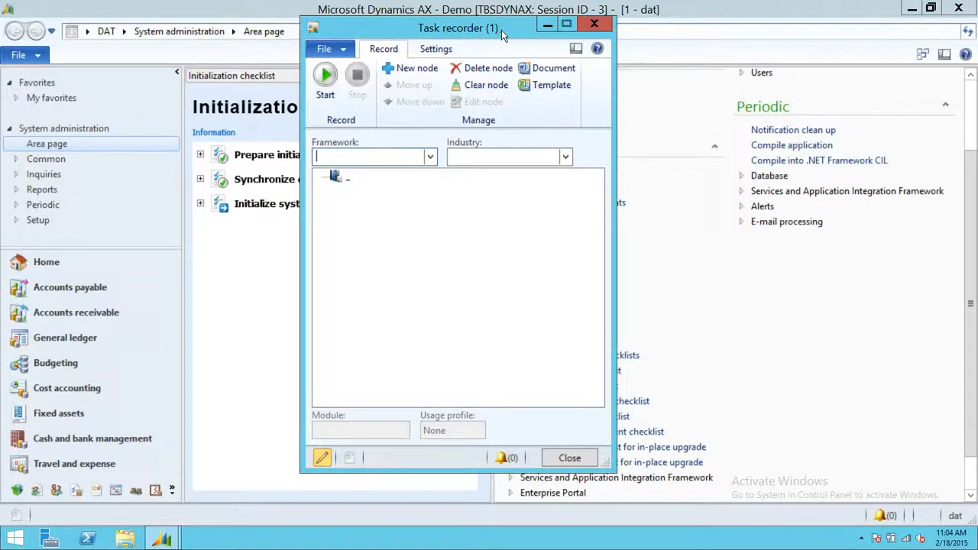
mouse_move(515, 36)
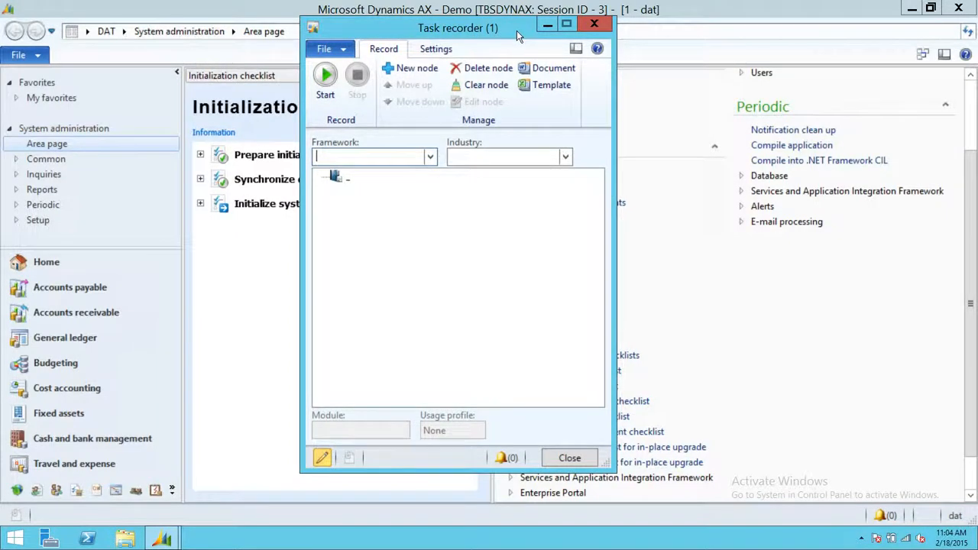